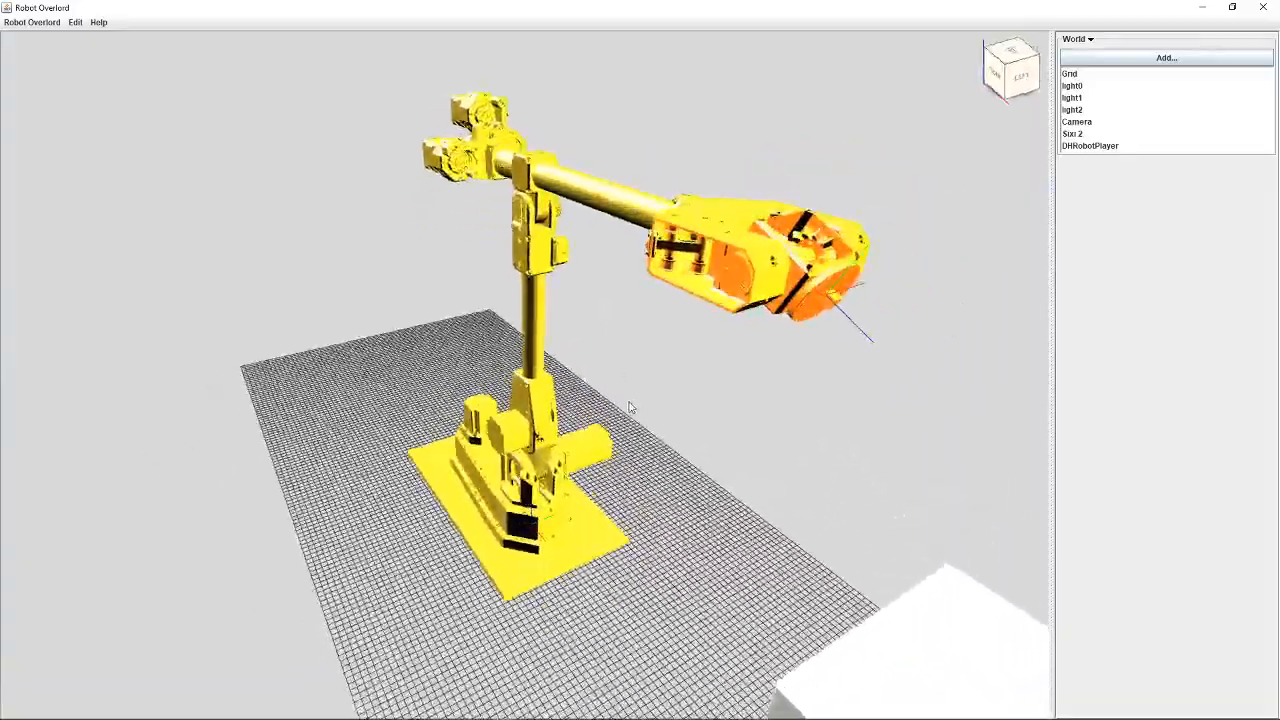
# Orbit the 3D view to face the Sixi 2 arm and white box from the front
pyautogui.moveTo(630, 407); pyautogui.dragTo(540, 415)
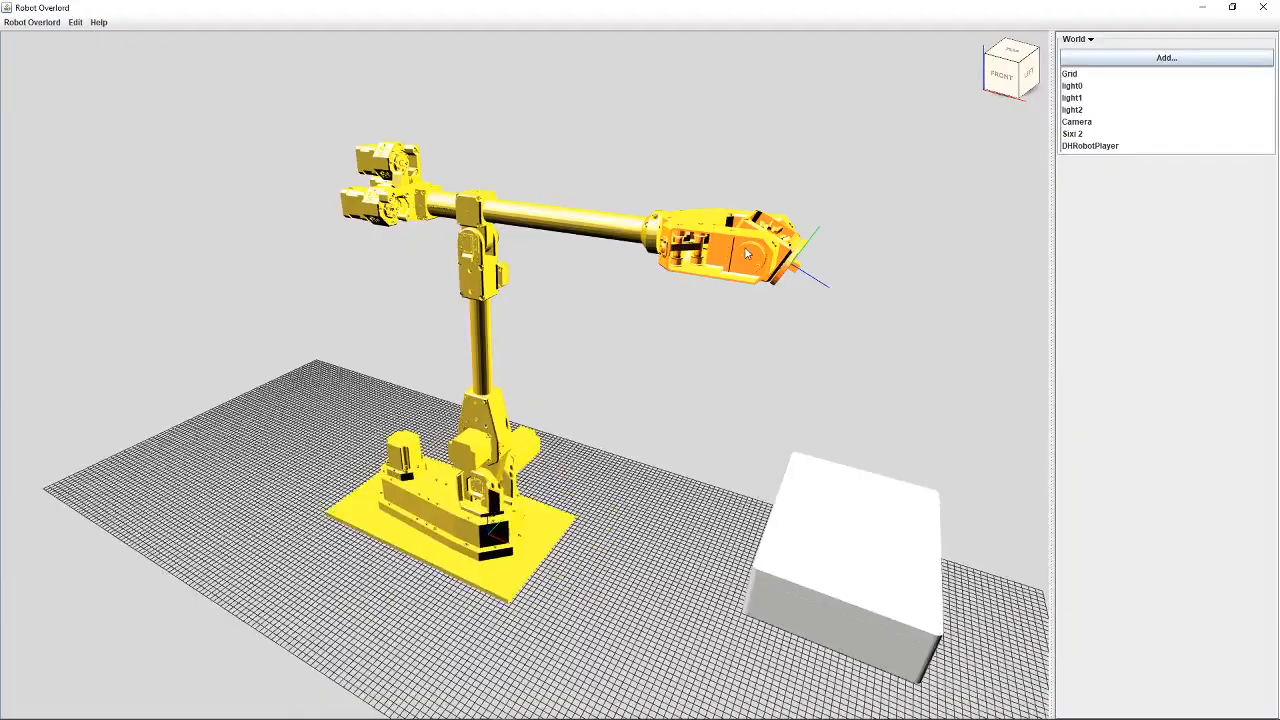
# Select Sixi 2 in the World list and orbit to the arm's left side
pyautogui.click(1072, 133)
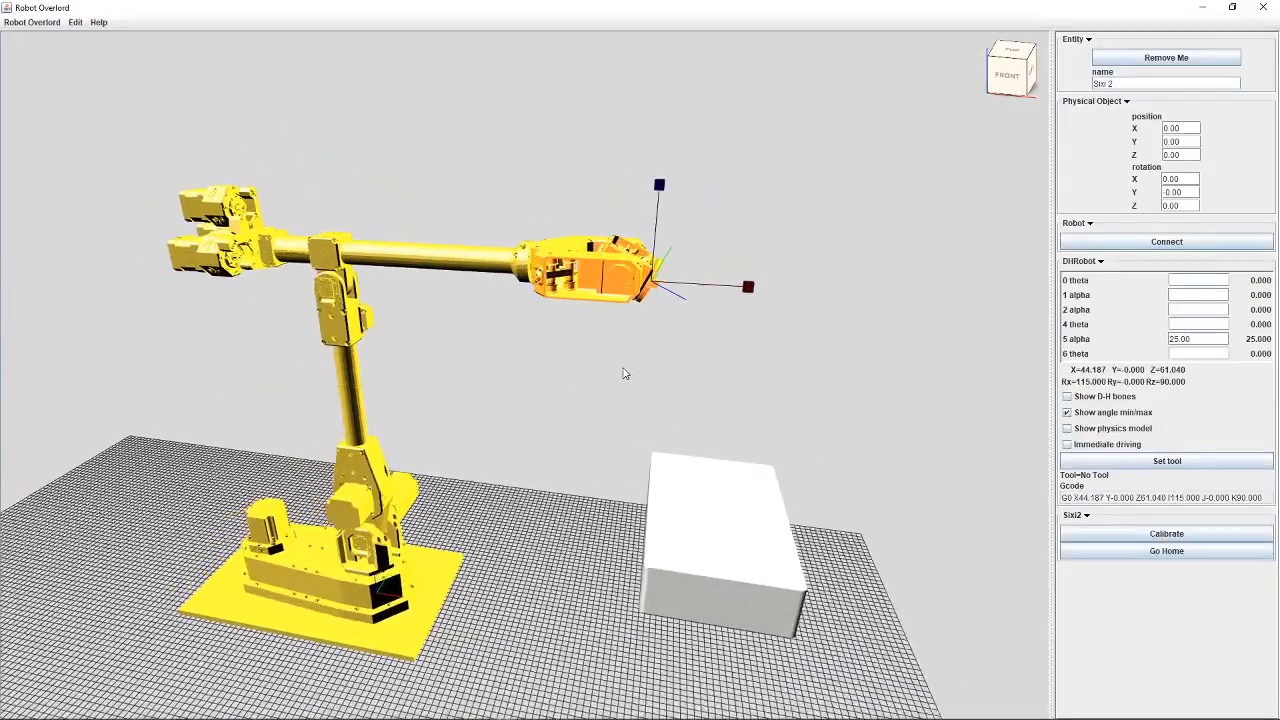
pyautogui.moveTo(625, 374); pyautogui.dragTo(690, 398)
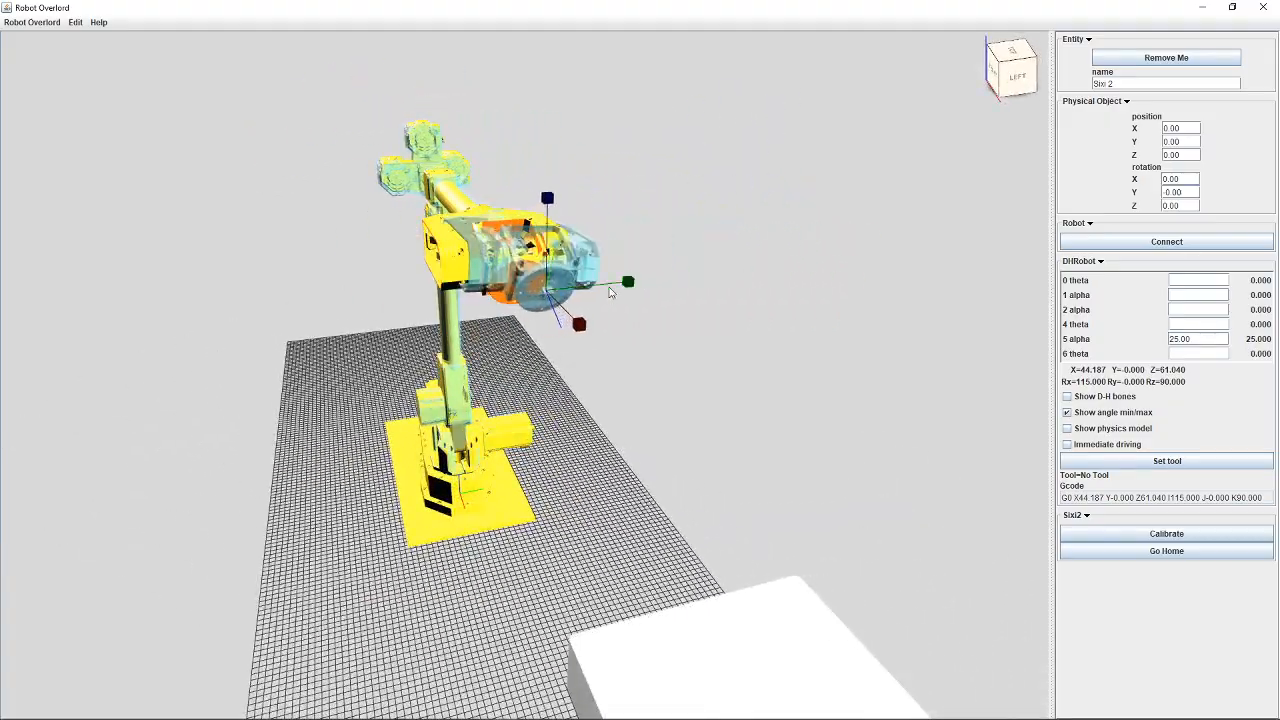
# Drag the end-effector gizmo to stretch the arm's hand target out horizontally
pyautogui.moveTo(600, 300); pyautogui.dragTo(645, 370)
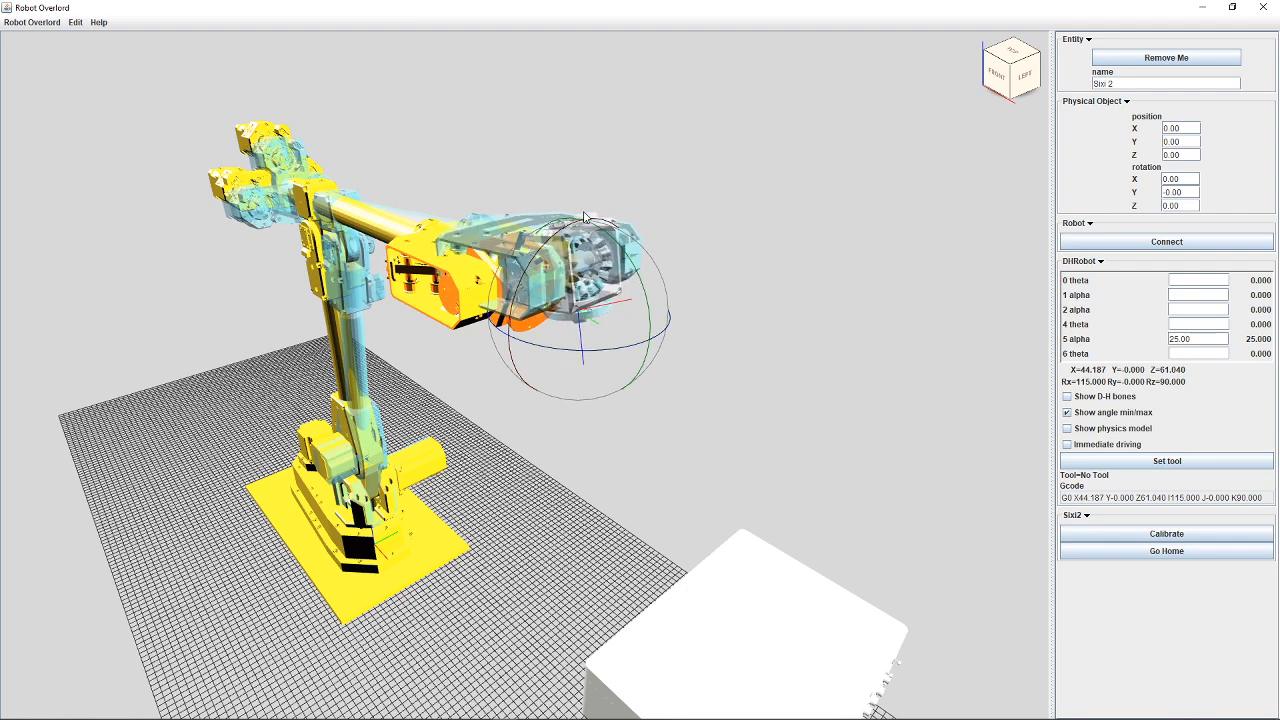
pyautogui.moveTo(570, 258)
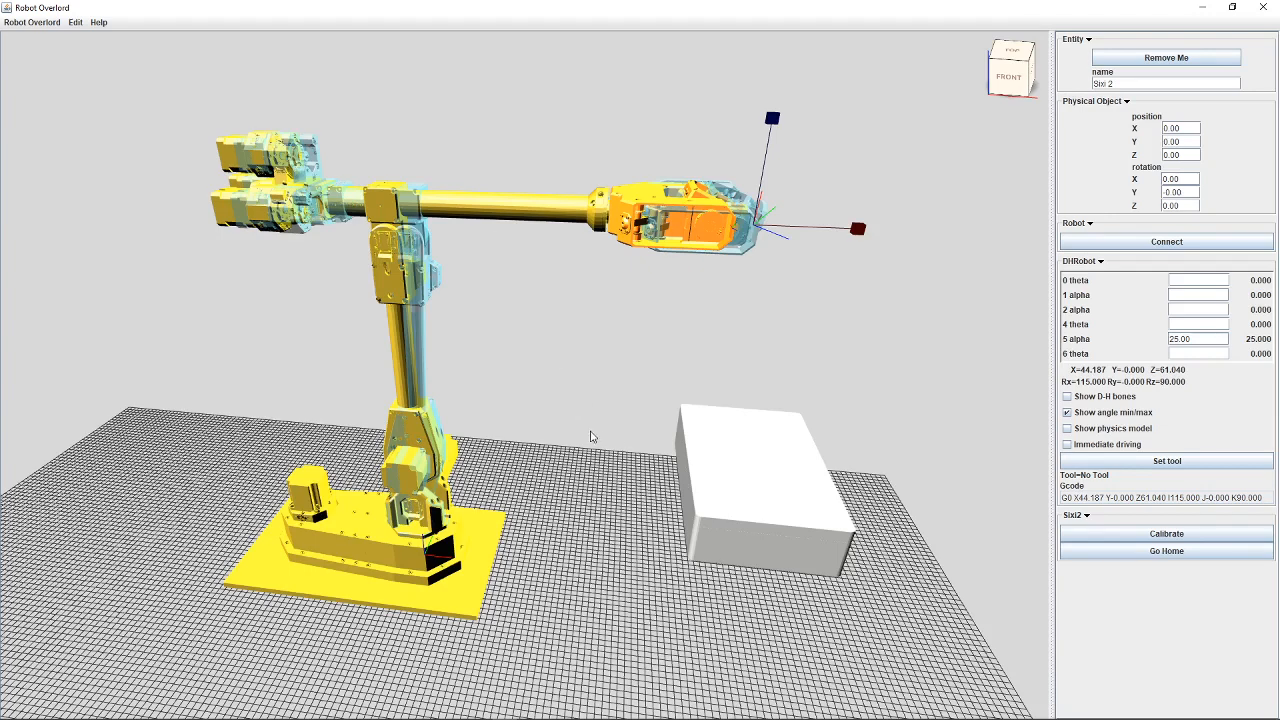
pyautogui.moveTo(566, 422)
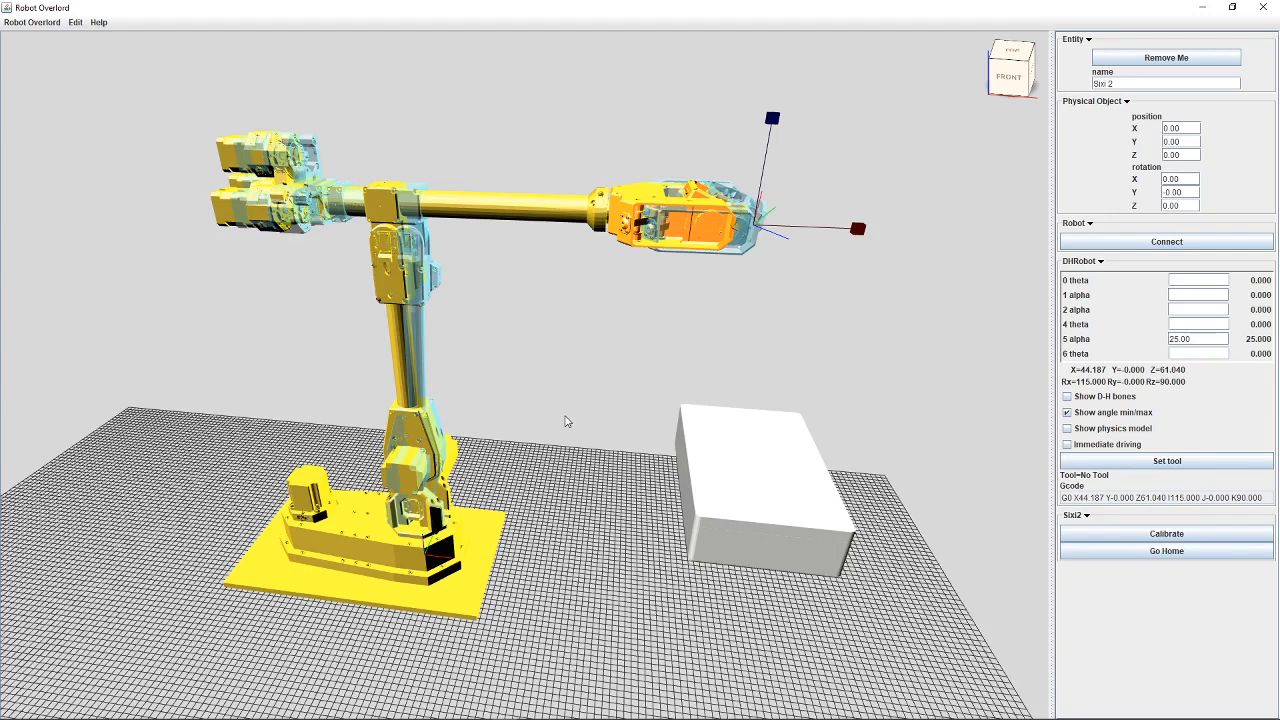
pyautogui.moveTo(686, 349)
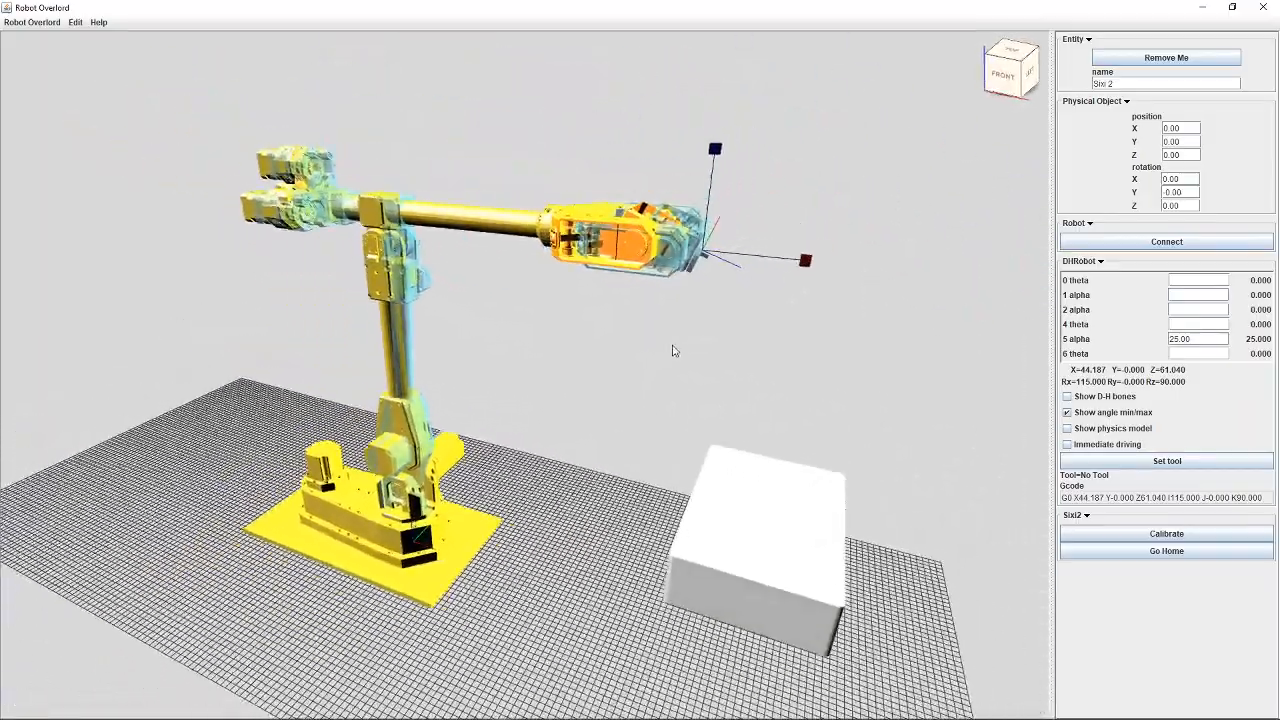
pyautogui.moveTo(675, 350); pyautogui.dragTo(625, 358)
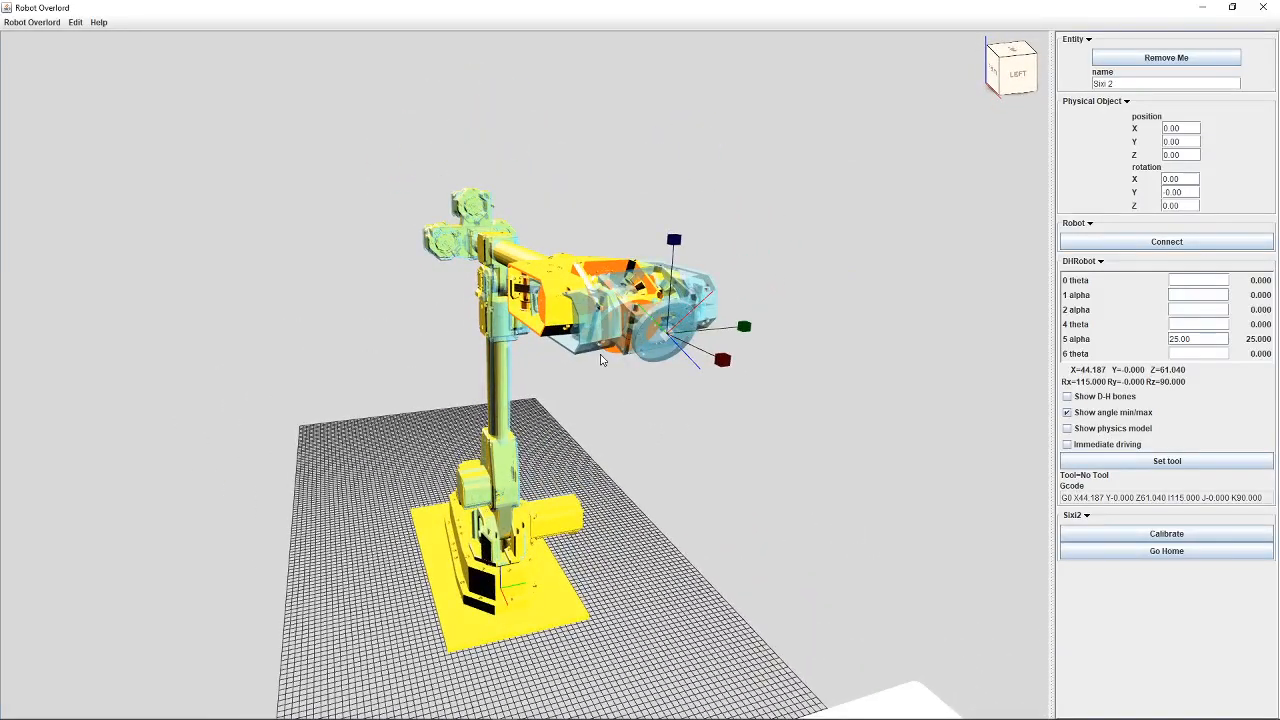
pyautogui.moveTo(410, 358)
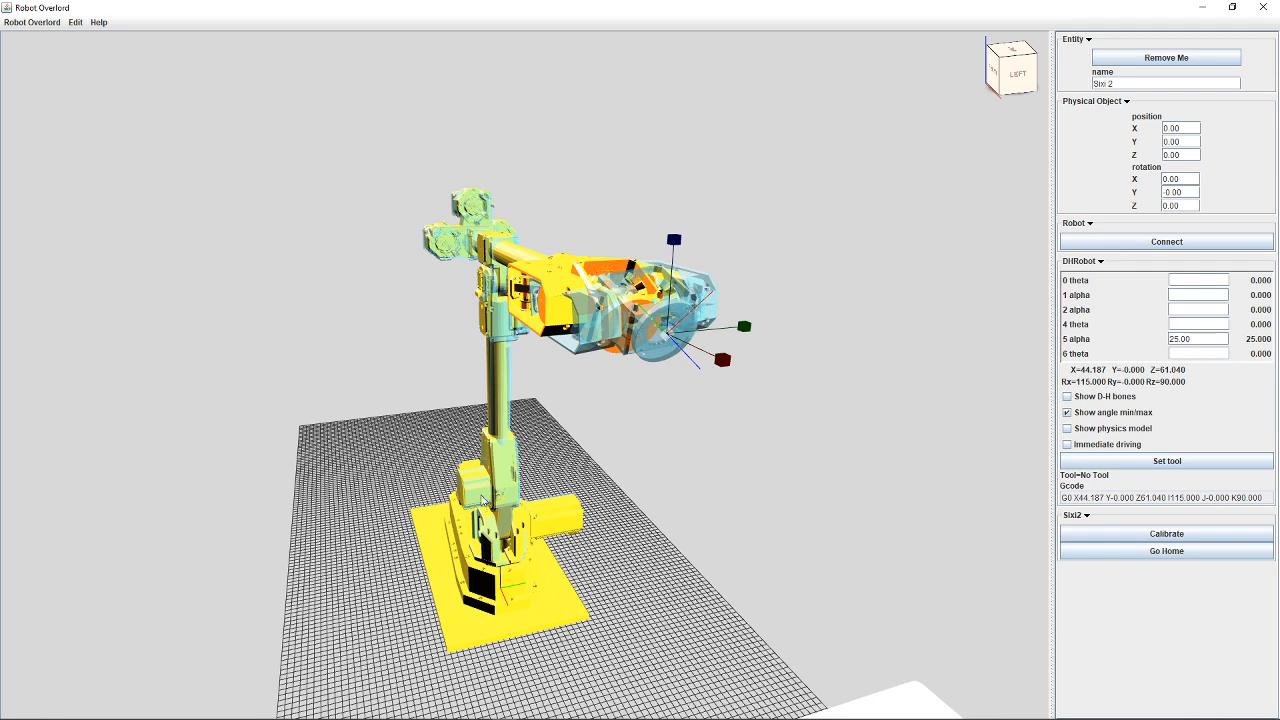
pyautogui.moveTo(650, 482)
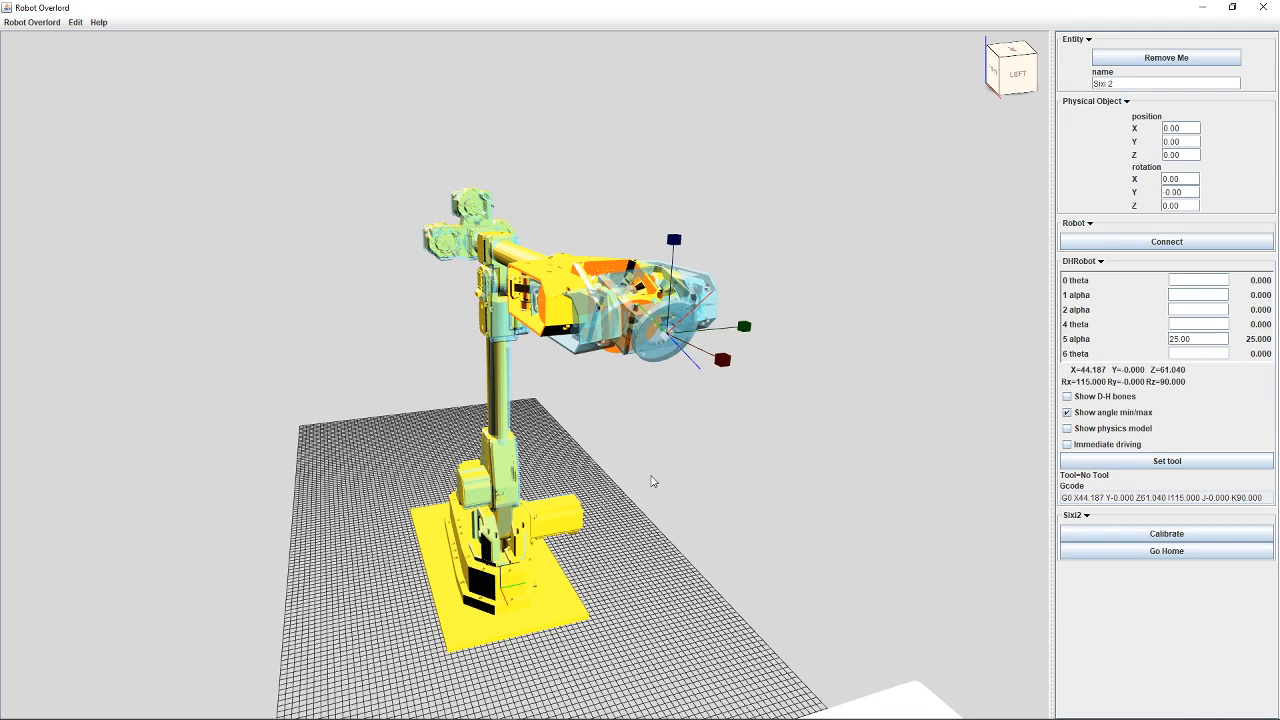